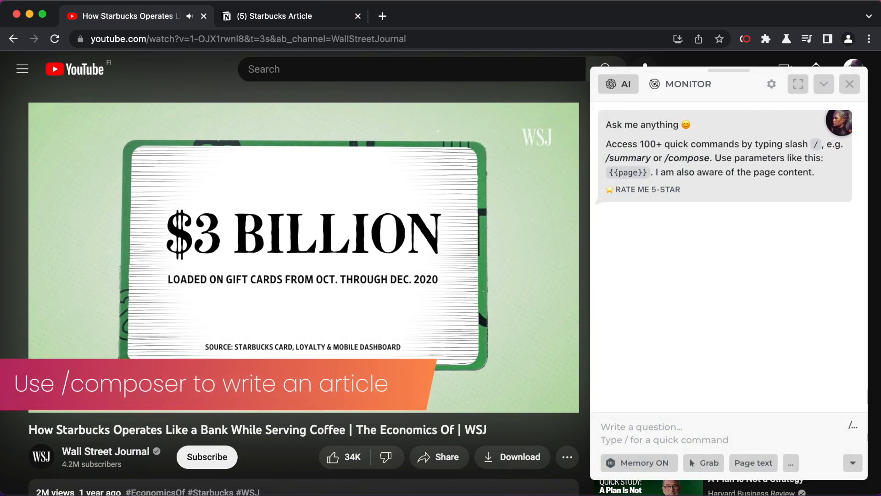
# Run /compose on the YouTube transcript for a MEDIUM 750-word, STANDARD-style Starbucks article
pyautogui.write('/')
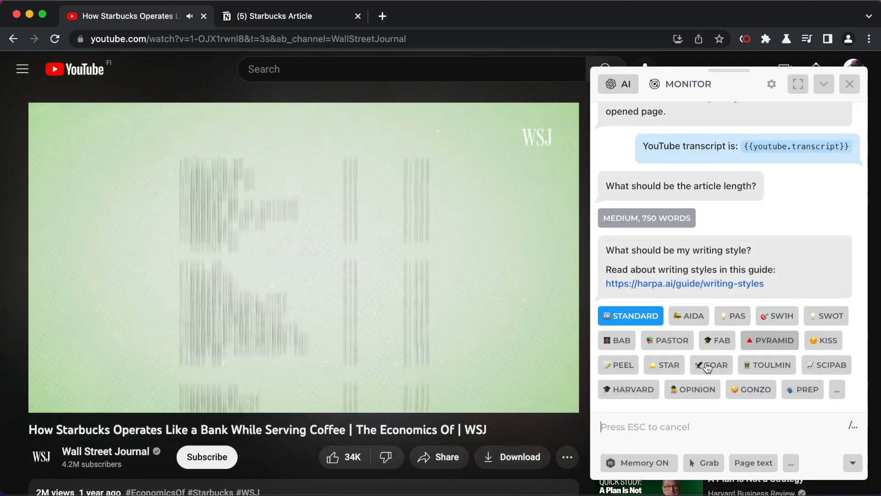
pyautogui.click(664, 365)
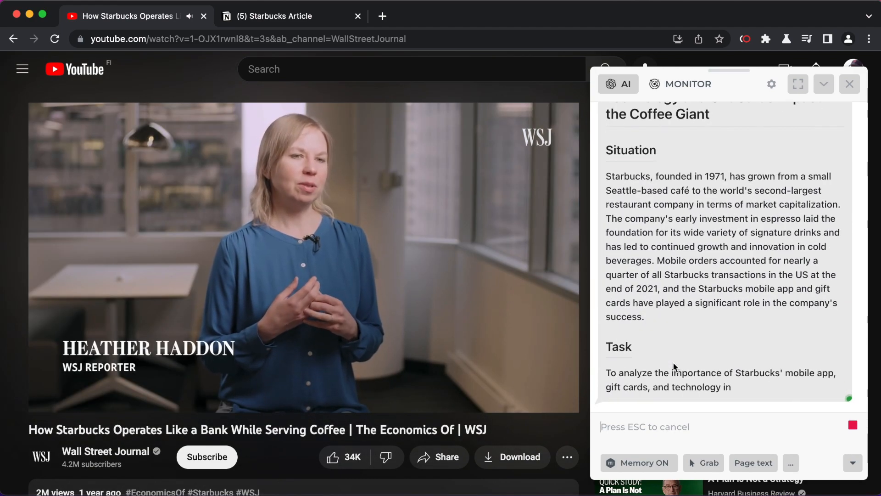
pyautogui.scroll(-3)
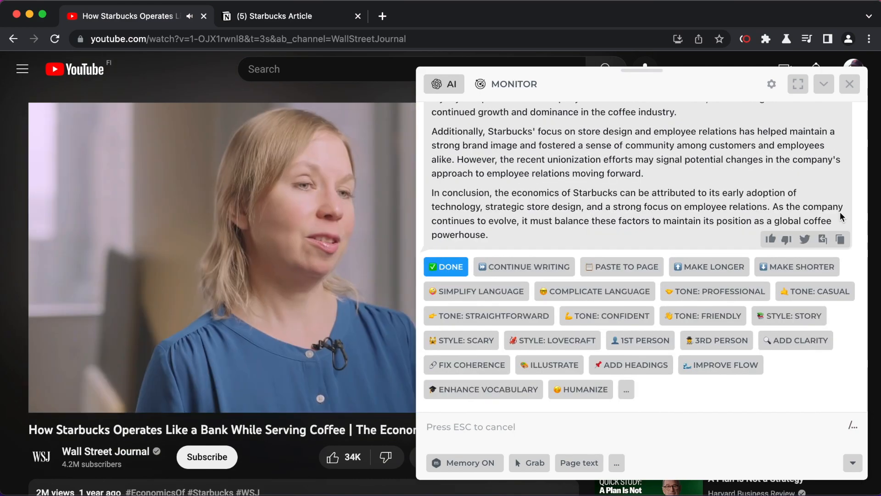
pyautogui.click(276, 16)
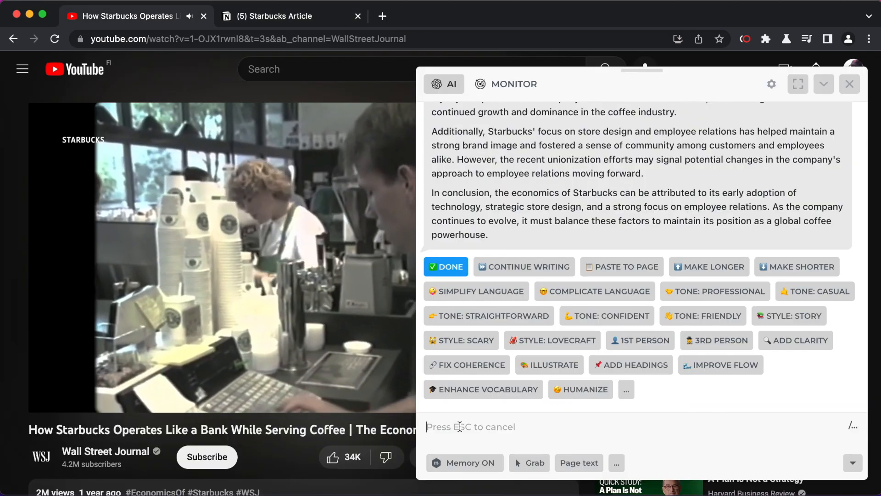
# Run /keyword to extract SEO keywords with densities, then request a catchy title from them
pyautogui.write('/keywor')
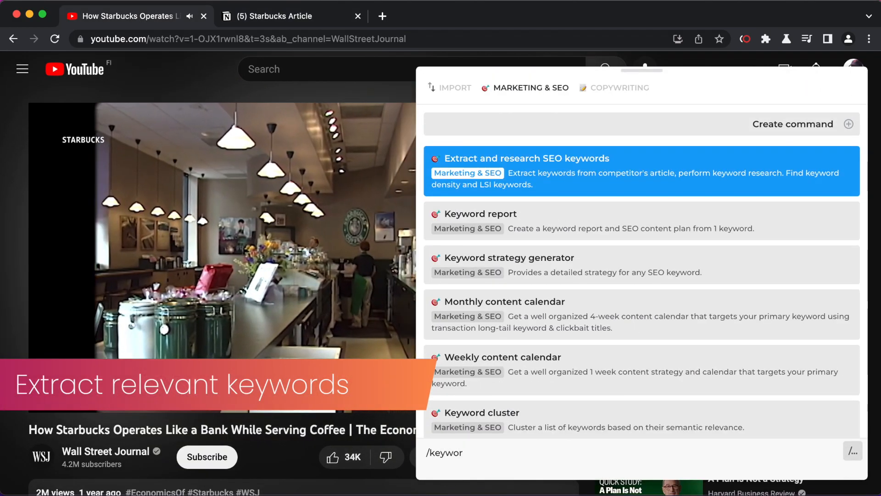
pyautogui.click(526, 158)
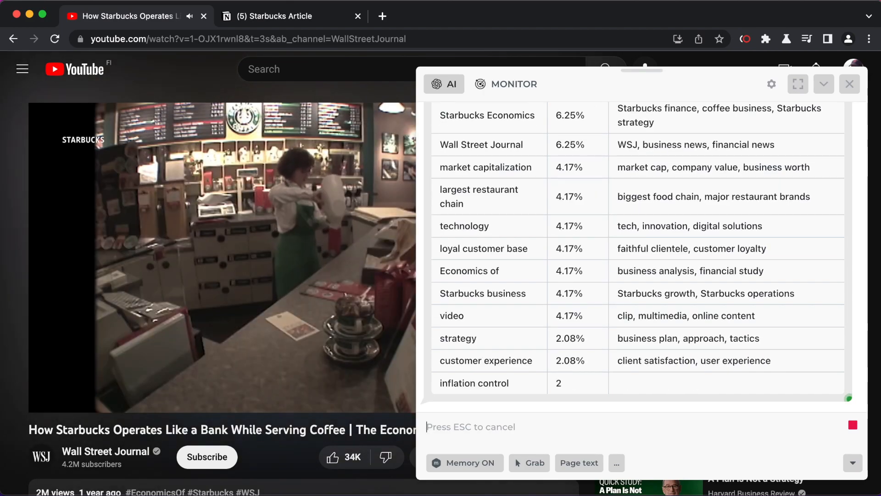
pyautogui.write('Use these keywords to come up with a catchy art')
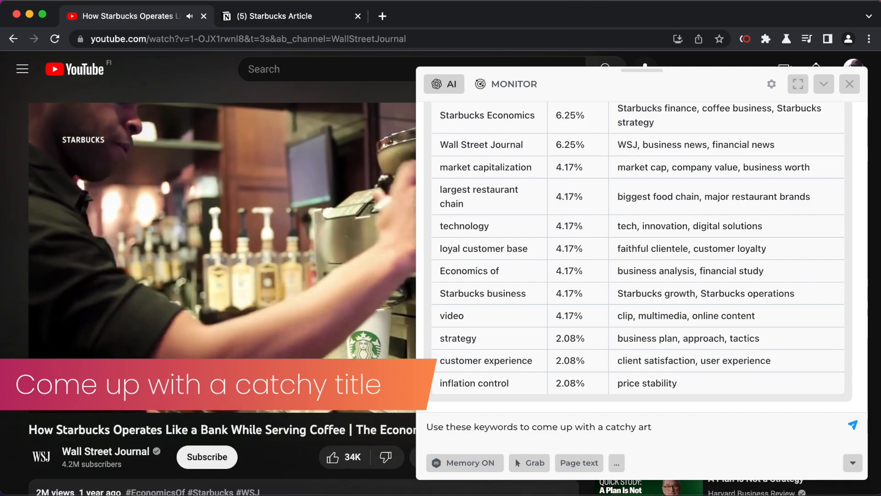
pyautogui.click(853, 424)
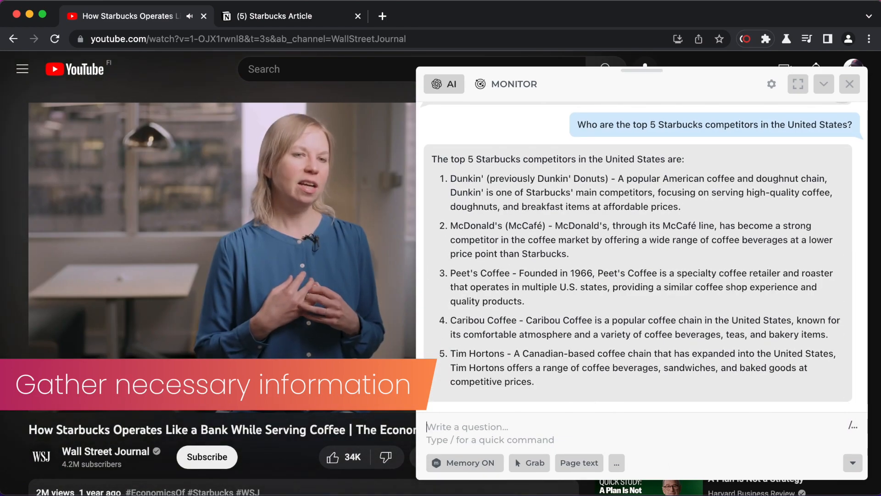
# Ask HARPA for Starbucks' top five US competitors
pyautogui.write('/')
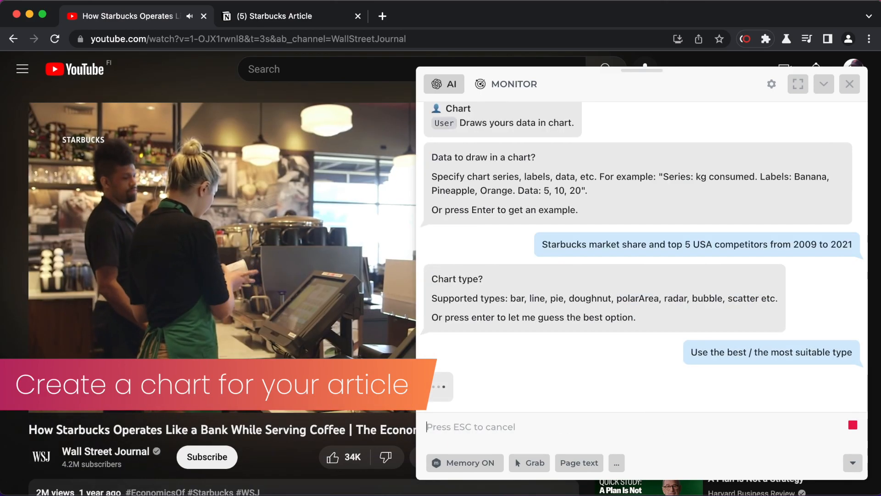
# Copy the 2009–2021 market-share chart image from the /chart result
pyautogui.rightClick(630, 281)
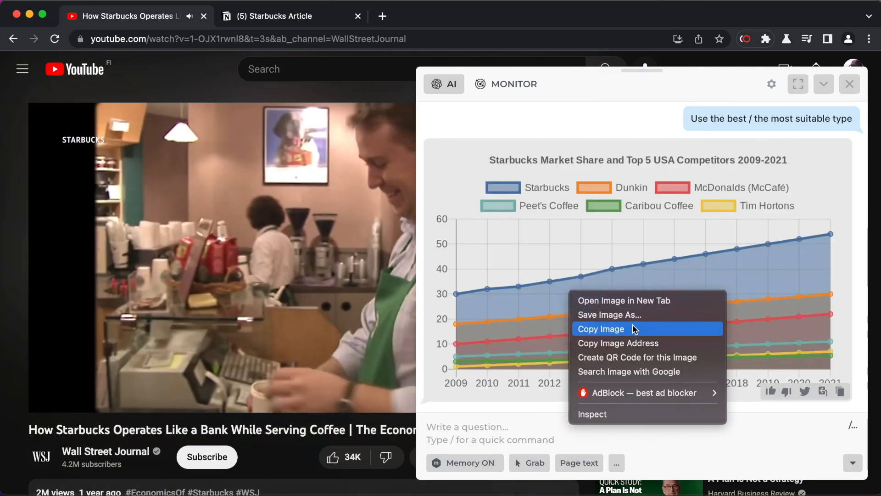
pyautogui.click(291, 15)
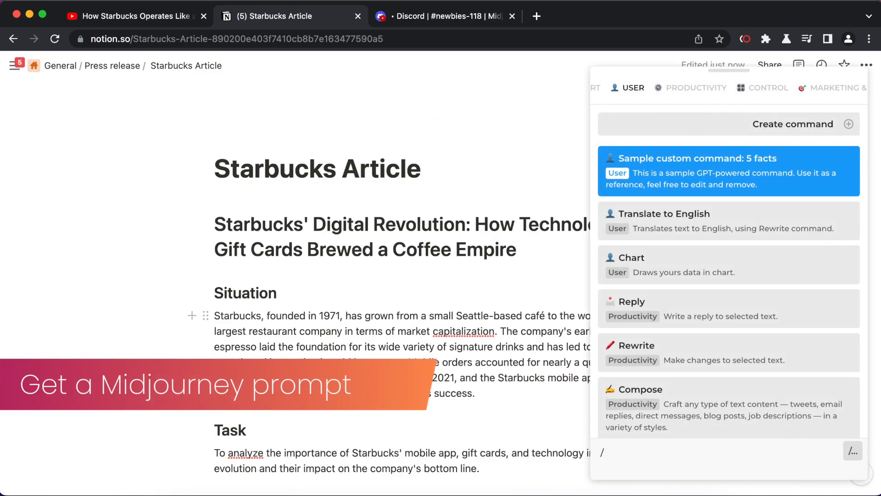
# Run the Midjourney prompt generator for the article and take a prompt over to Discord
pyautogui.write('mid')
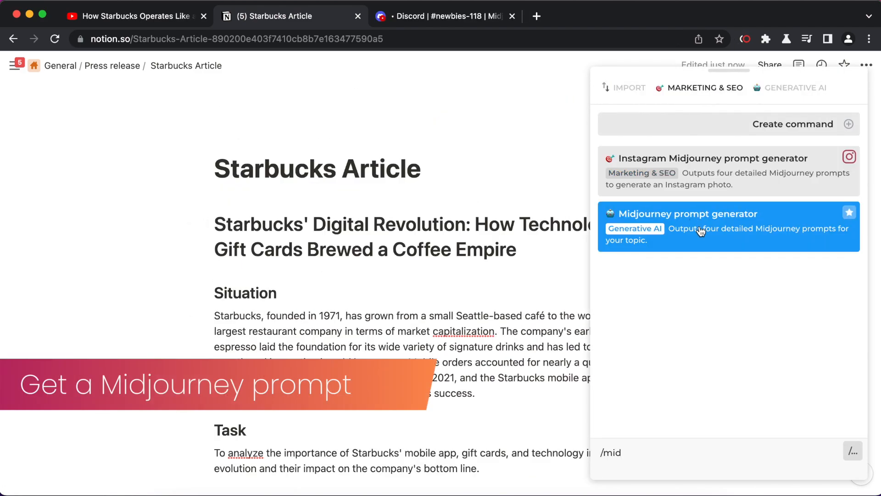
pyautogui.click(728, 227)
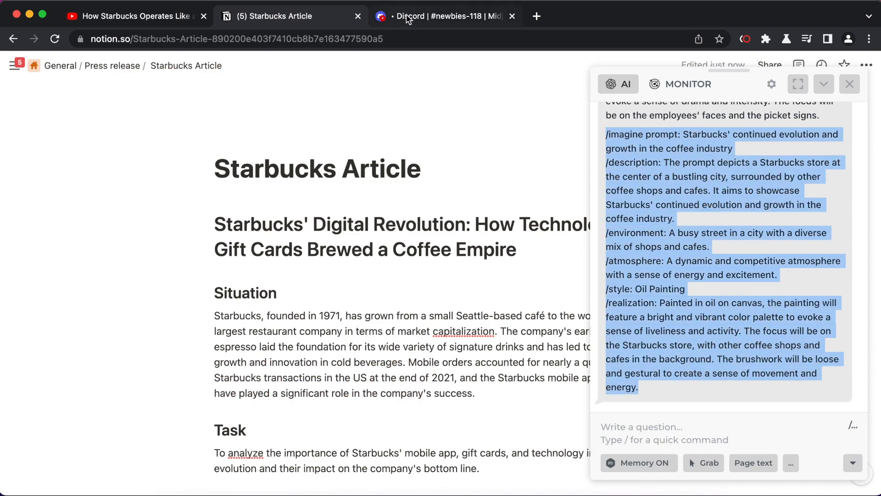
pyautogui.click(444, 16)
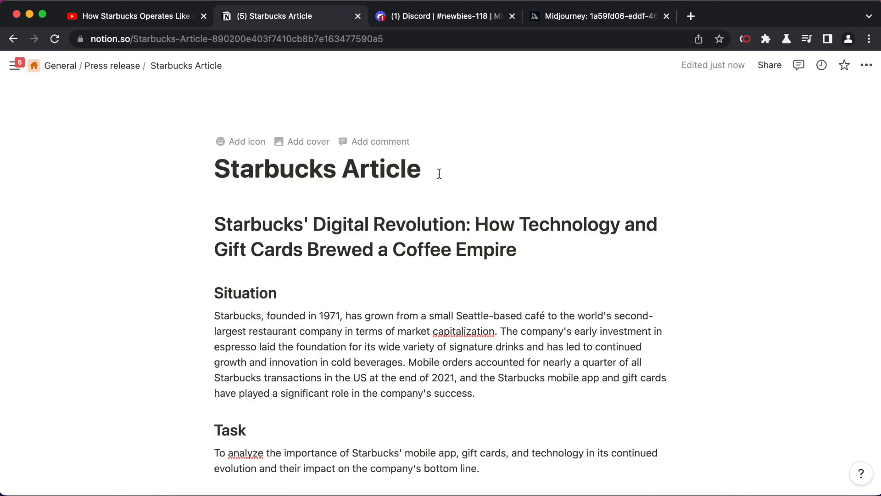
# Run 'Meta description from text' on the Starbucks article page
pyautogui.click(308, 142)
pyautogui.write('/')
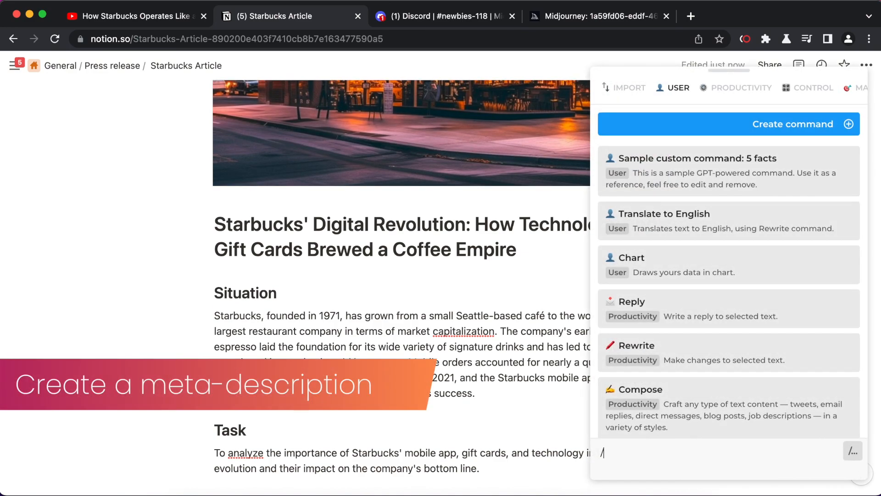
pyautogui.write('meta')
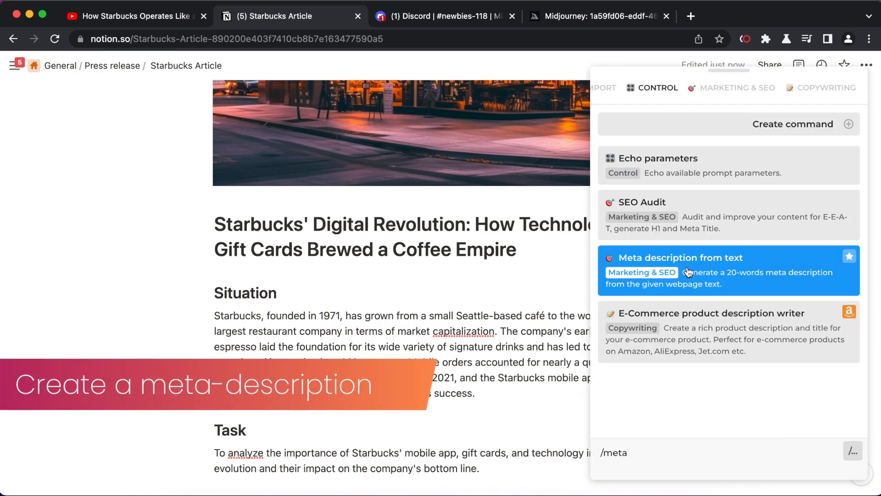
pyautogui.click(680, 257)
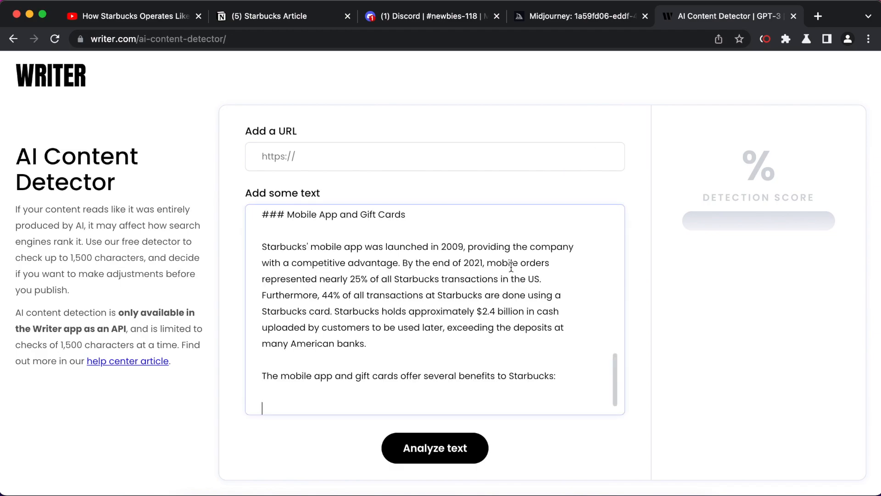
# Analyze the pasted article text in Writer's AI Content Detector
pyautogui.click(434, 448)
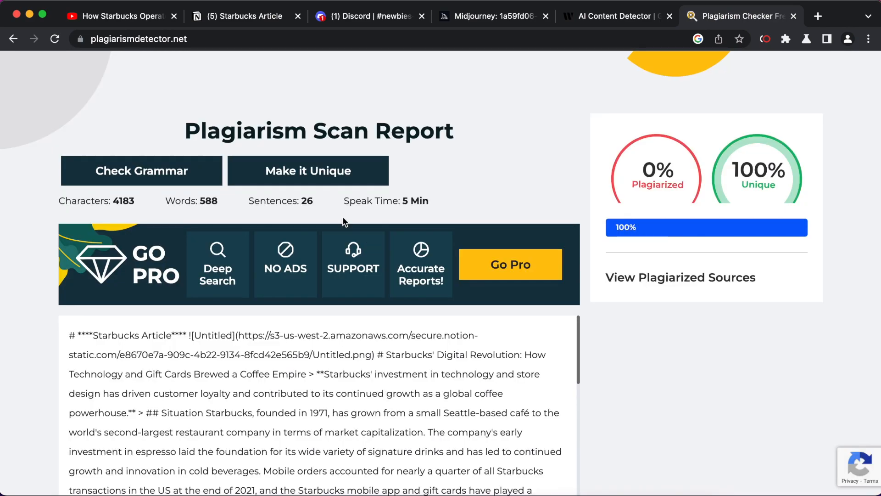
# Grammar-check the 0%-plagiarized article, flagging only 'drive-thrus', and return to Notion
pyautogui.click(141, 171)
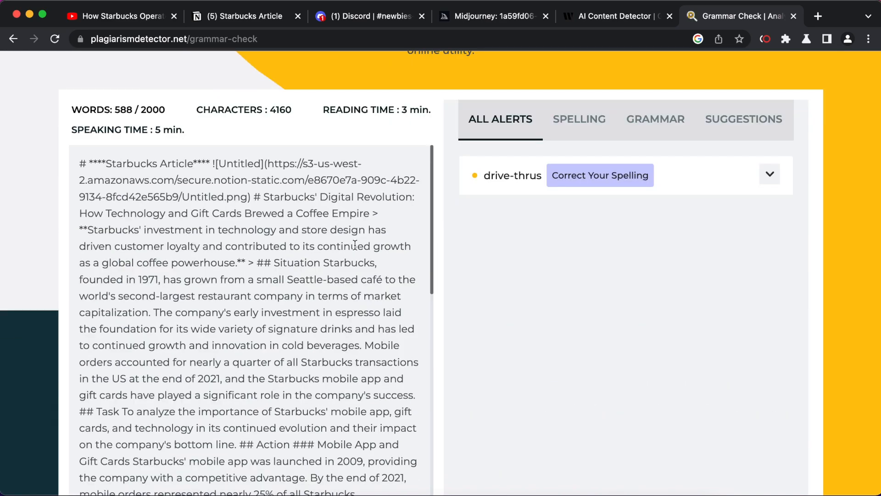
pyautogui.click(244, 16)
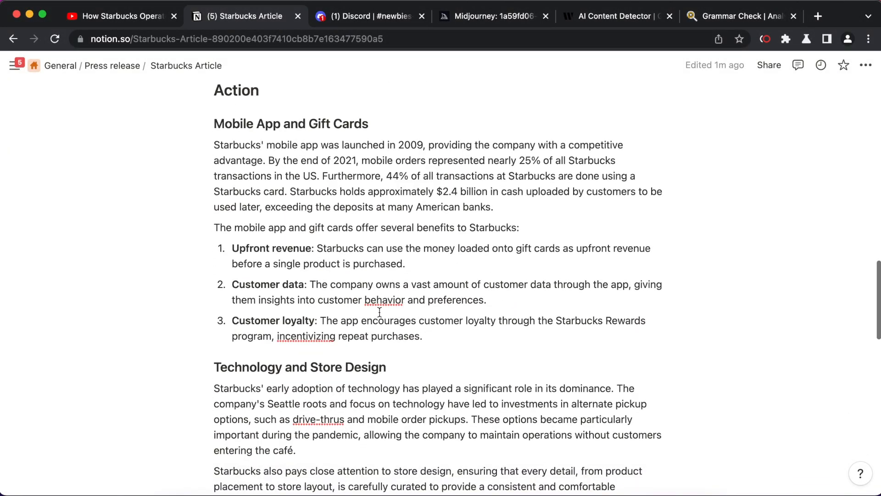
# Scroll the Notion Starbucks Article down to its market-share chart and conclusion
pyautogui.scroll(-3)
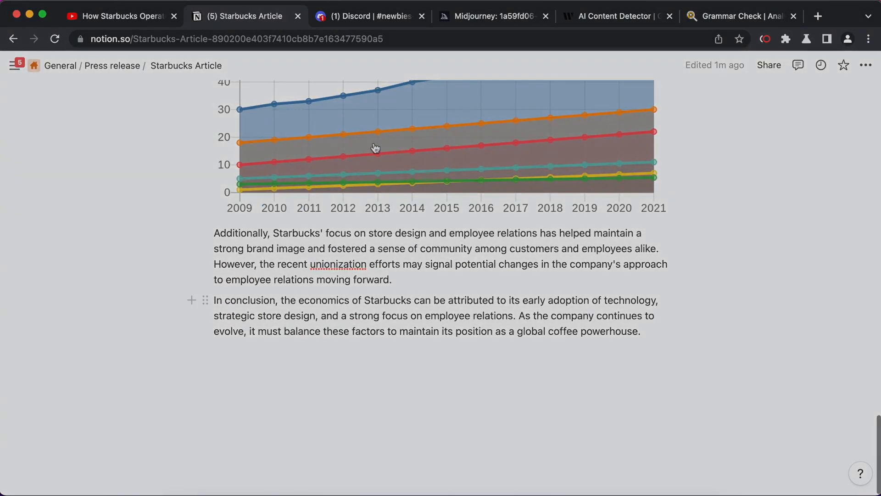